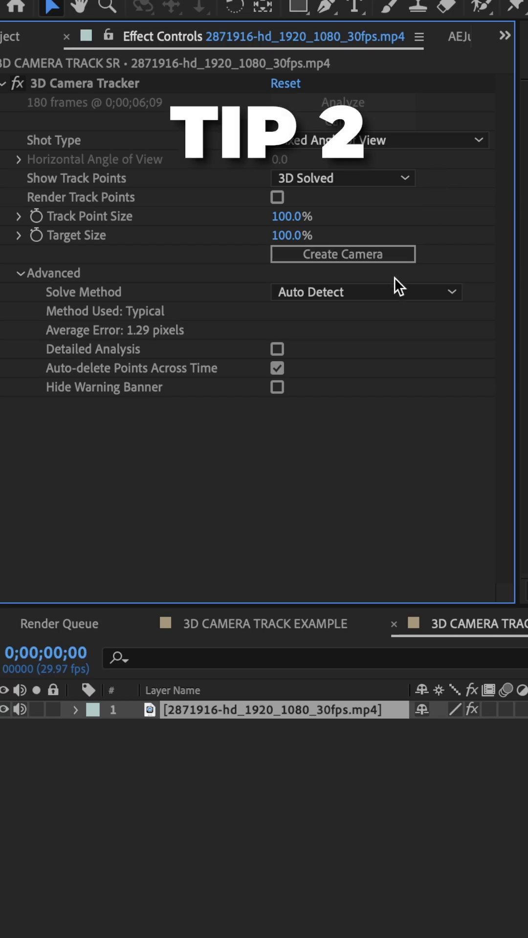
Step: Open the 3D Camera Tracker's Solve Method dropdown, currently set to Auto Detect
click(365, 292)
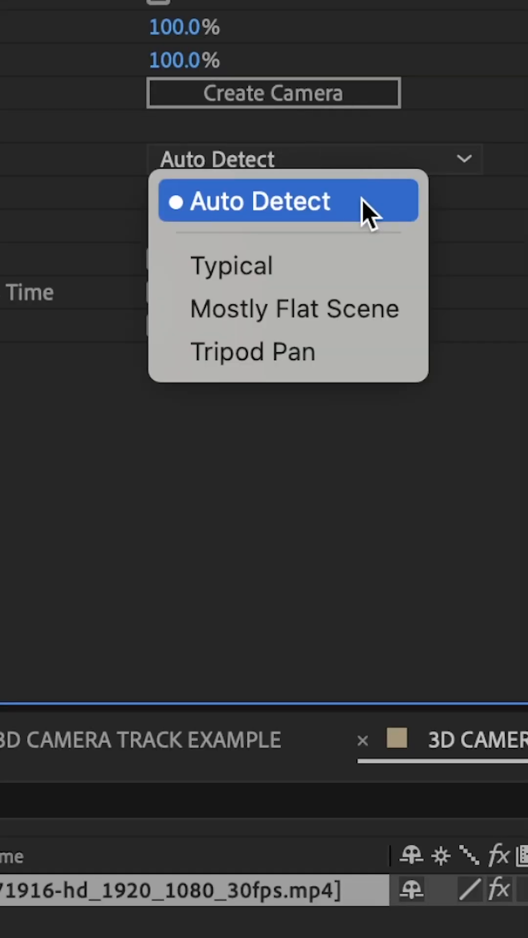